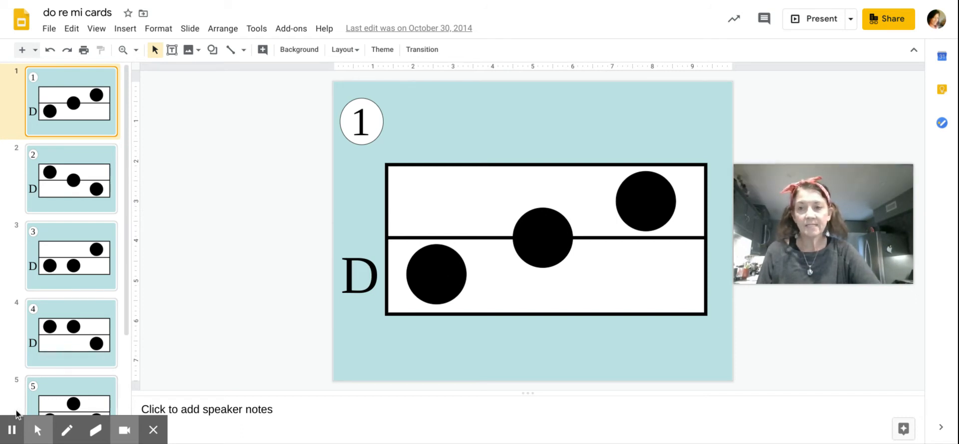
Select and drag the middle staff note, then view flash cards 2 and 3
{"action": "left_click", "coordinate": [436, 273]}
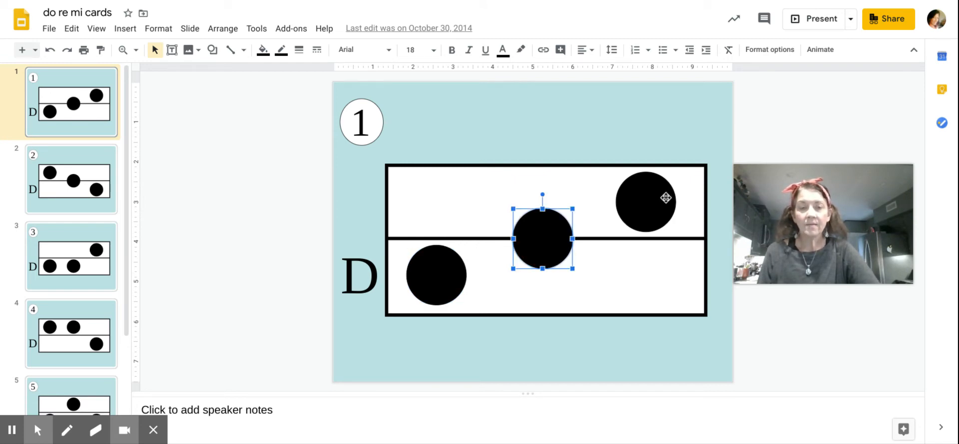
{"action": "left_click_drag", "start_coordinate": [542, 238], "coordinate": [646, 201]}
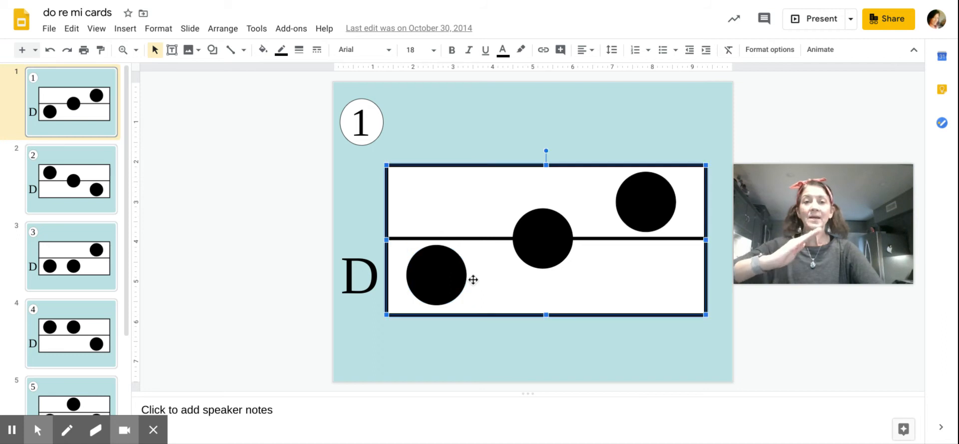
{"action": "mouse_move", "coordinate": [721, 179]}
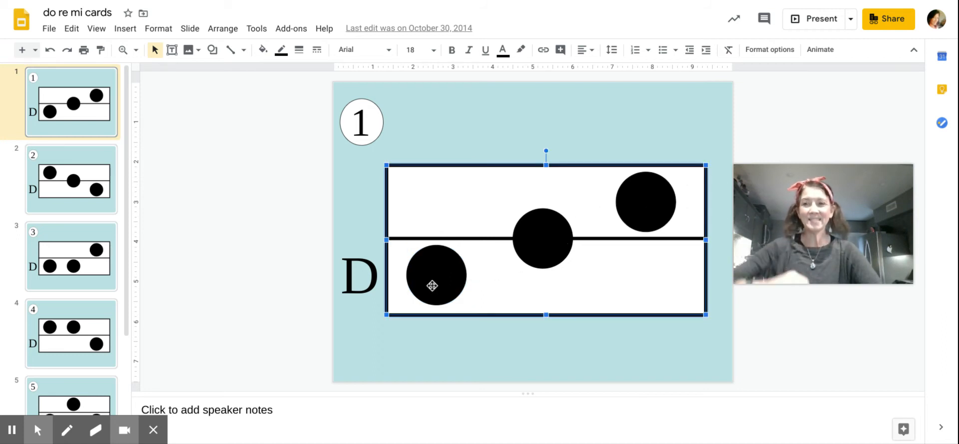
{"action": "left_click", "coordinate": [71, 178]}
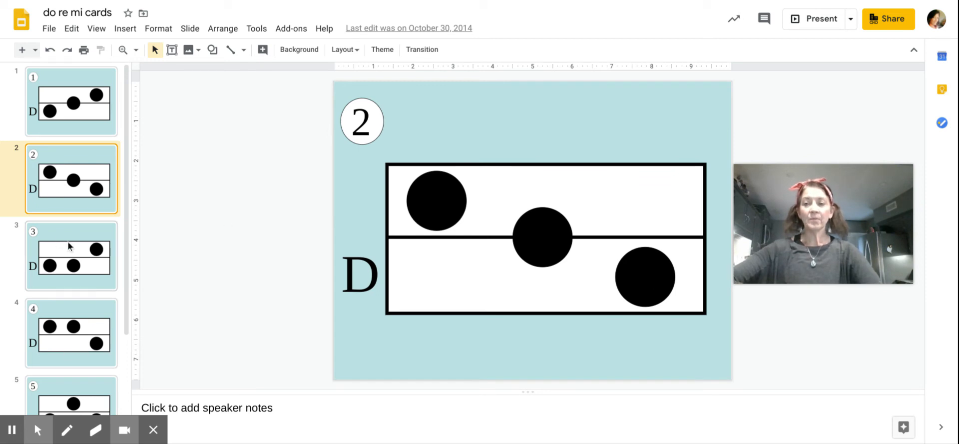
{"action": "left_click", "coordinate": [71, 256]}
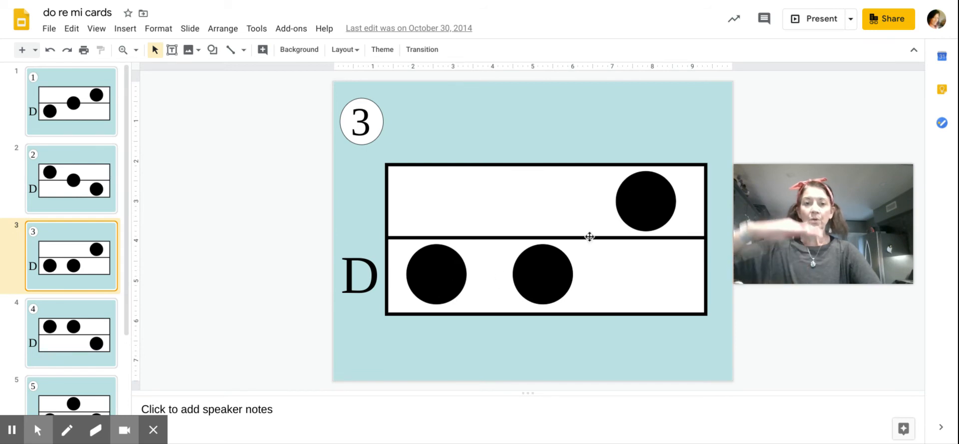
{"action": "mouse_move", "coordinate": [635, 200]}
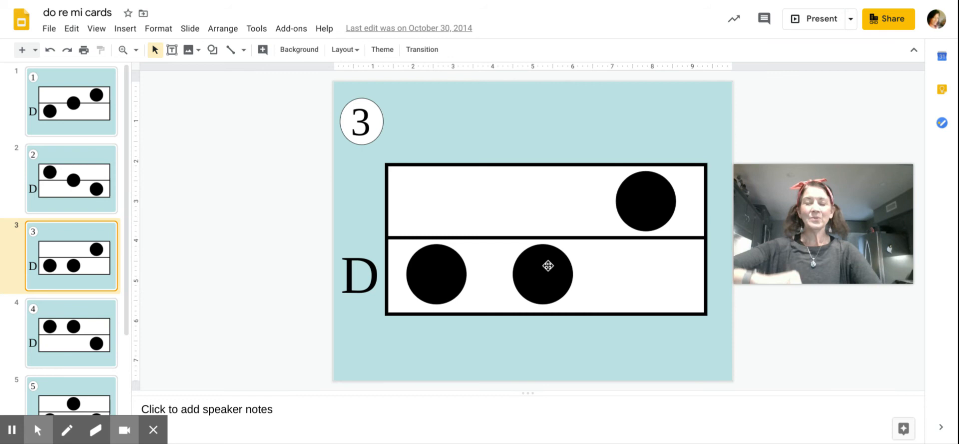
{"action": "mouse_move", "coordinate": [136, 332]}
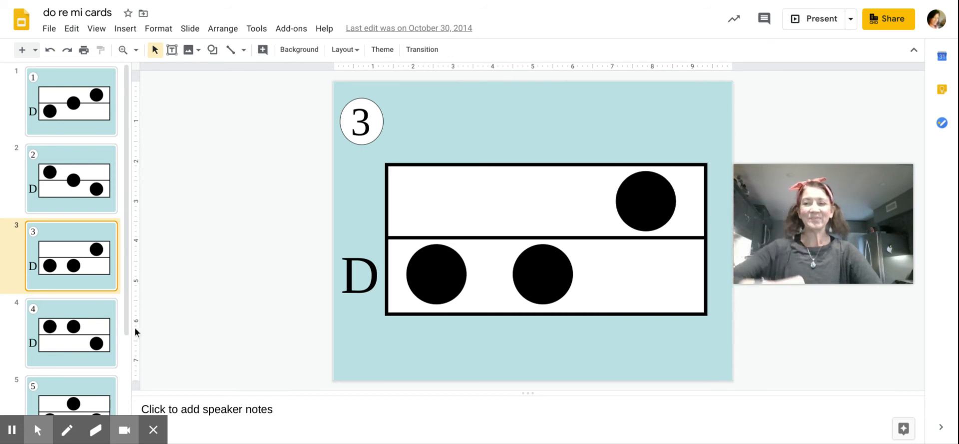
Show flash card 4, with two top-space notes and one bottom-space note
{"action": "left_click", "coordinate": [71, 333]}
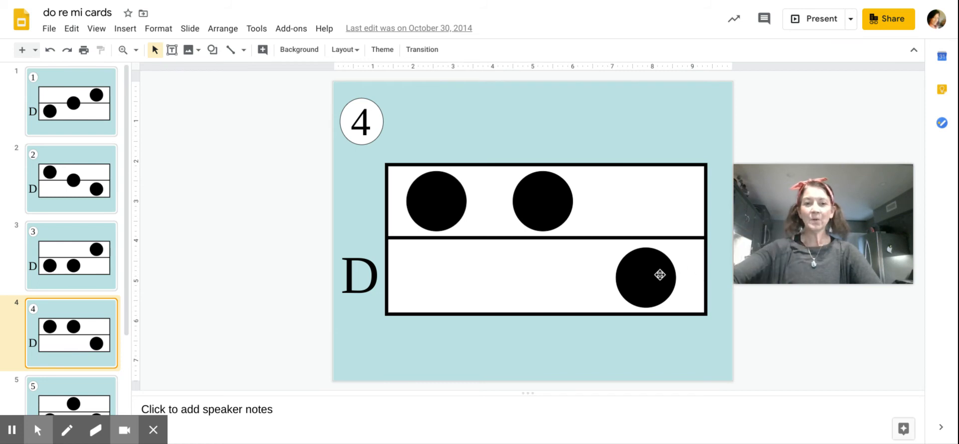
Show flash card 6, with two notes on the middle line, then a low note
{"action": "scroll", "scroll_direction": "down", "scroll_amount": 3}
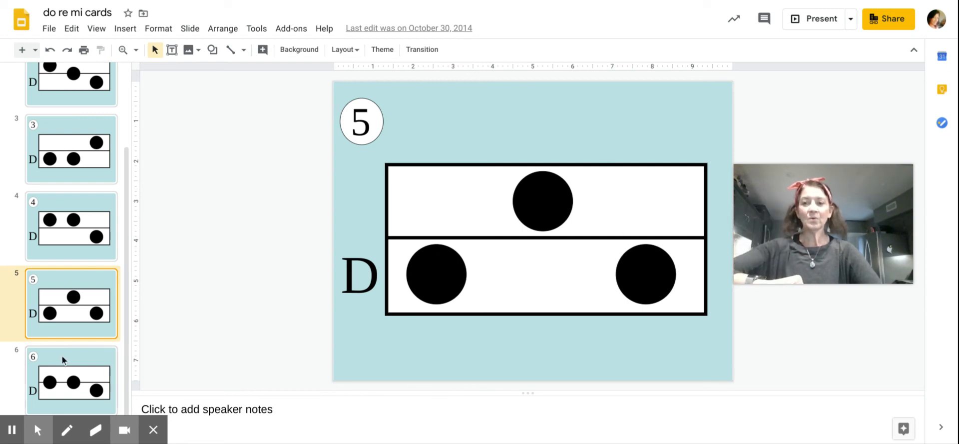
{"action": "left_click", "coordinate": [71, 379]}
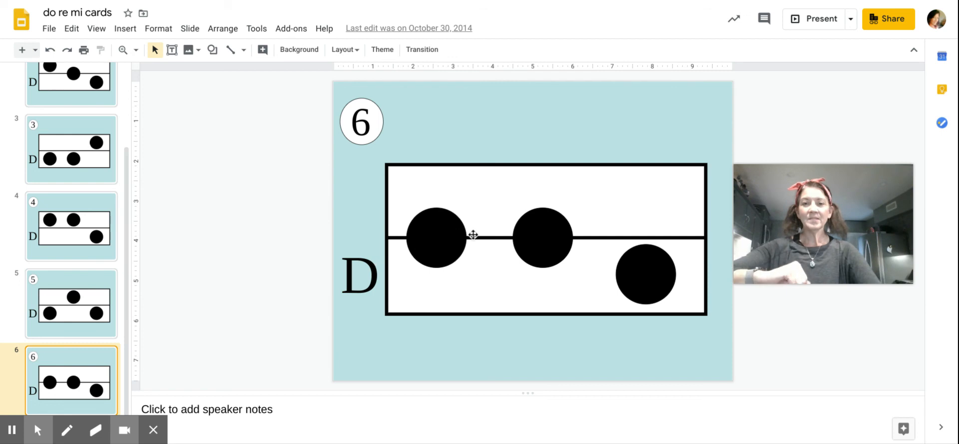